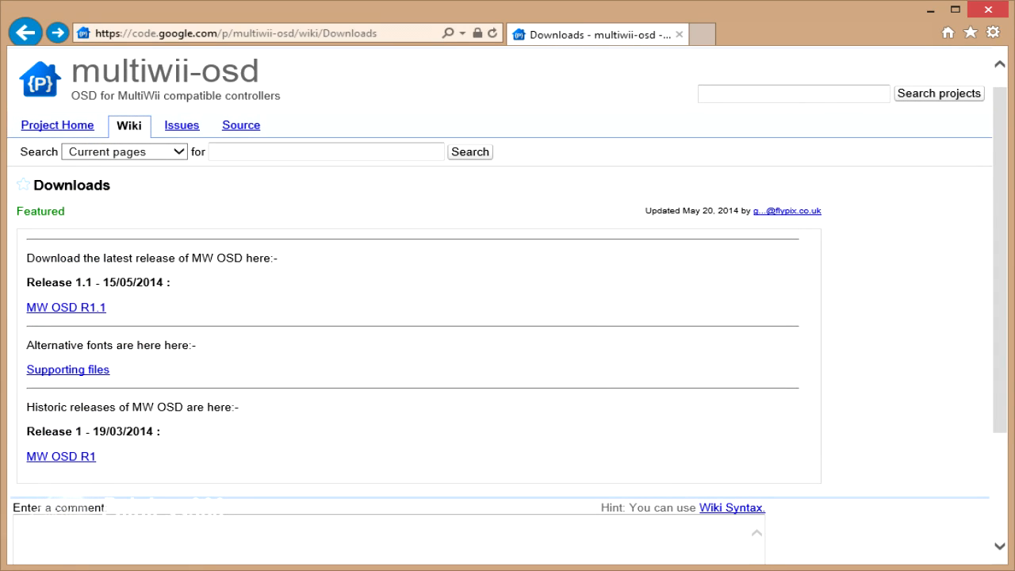
- Download the MW OSD R1.1 release from the Release 1.1 section
left_click(65, 308)
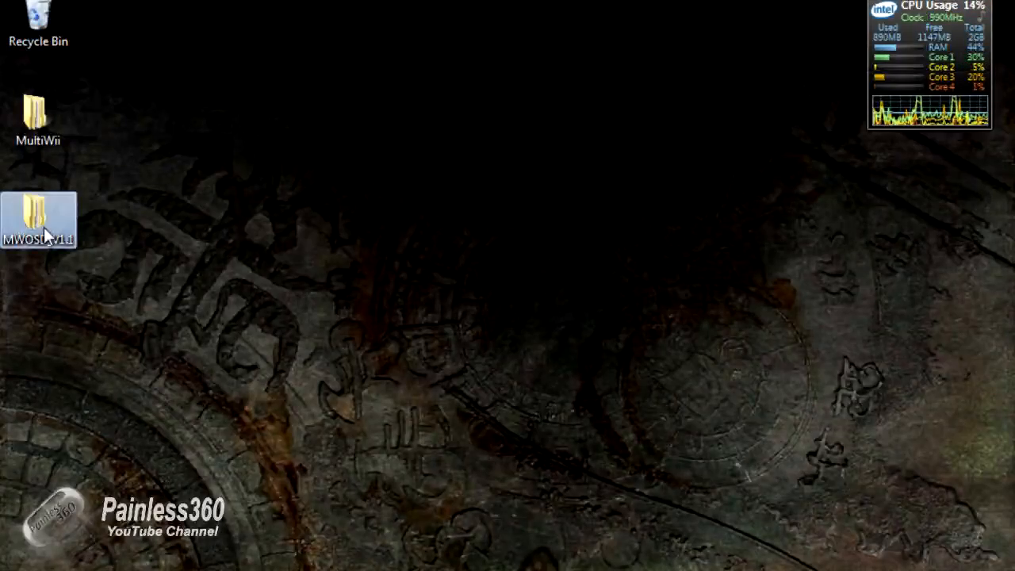
- Browse MWOSD_V1.1 into MW_OSD_R1.1 and select the MW_OSD_GUI and MW_OSD folders
double_click(38, 214)
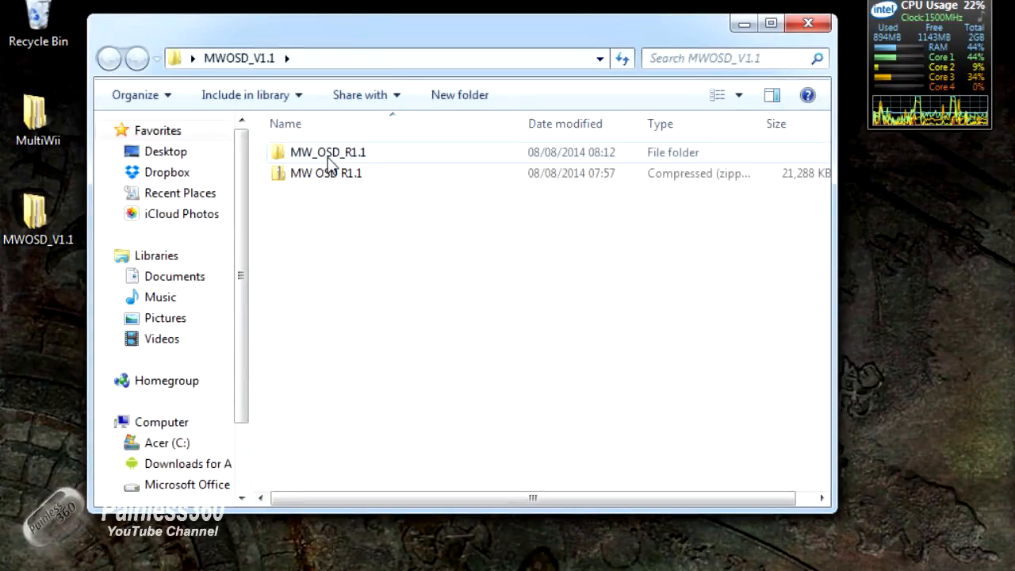
double_click(328, 153)
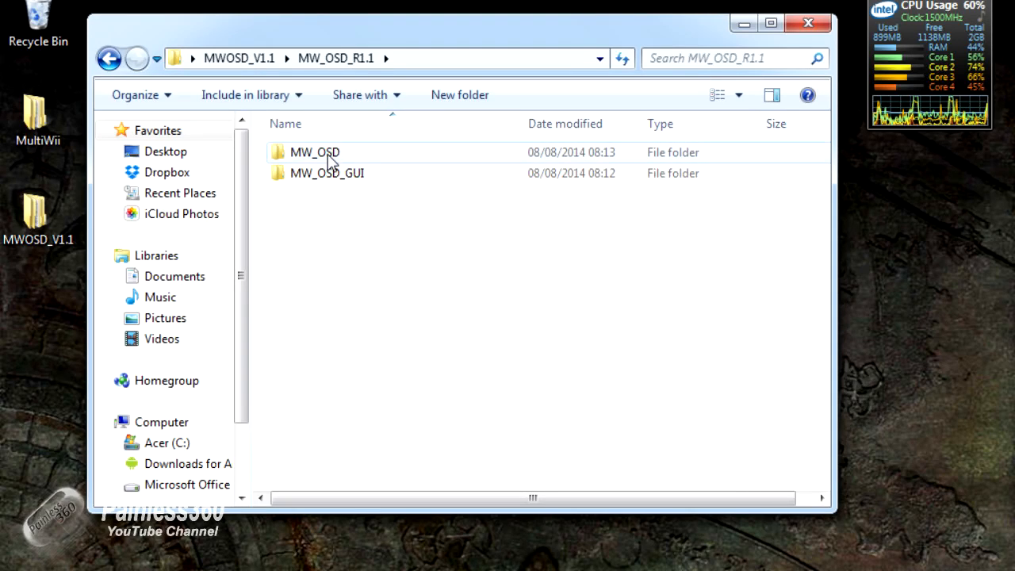
left_click(326, 173)
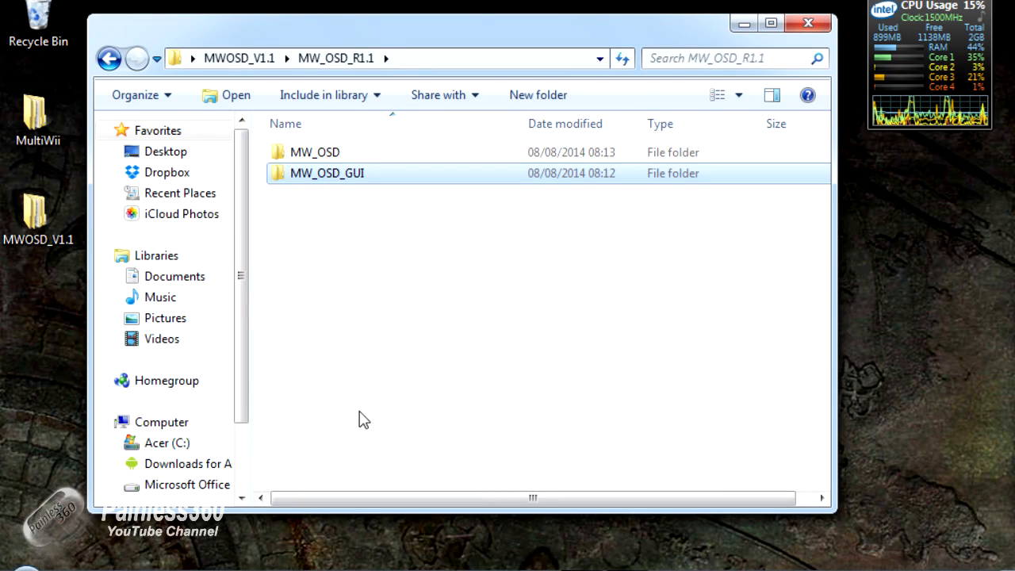
left_click(315, 152)
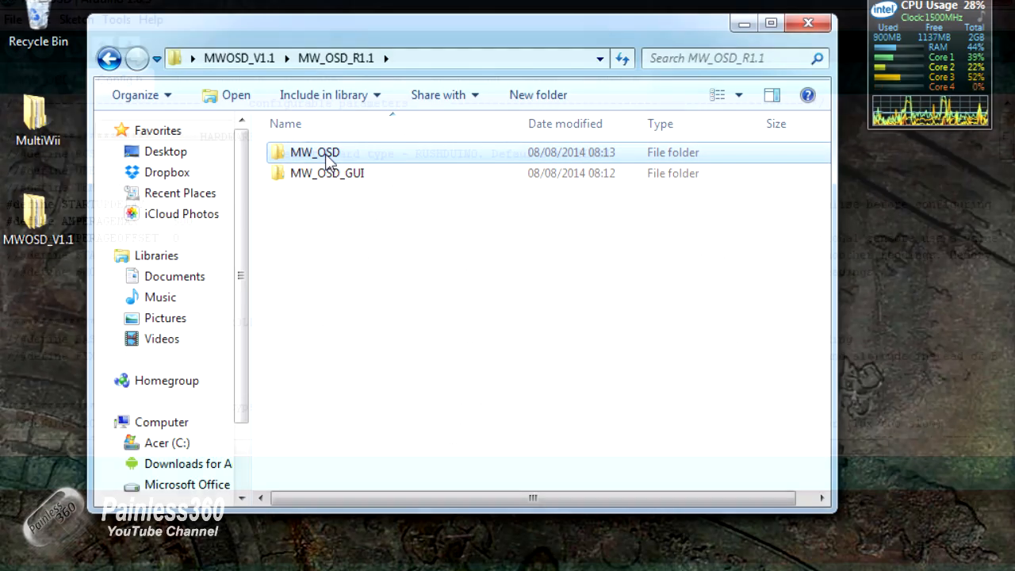